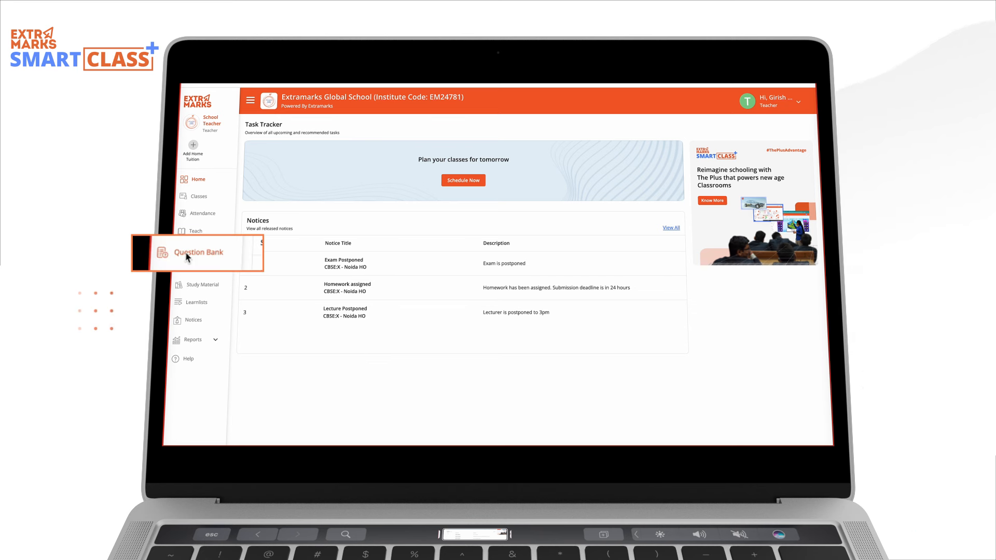
# Step: Open the Question Bank's My Repository tab listing the 17 saved questions
pyautogui.click(200, 252)
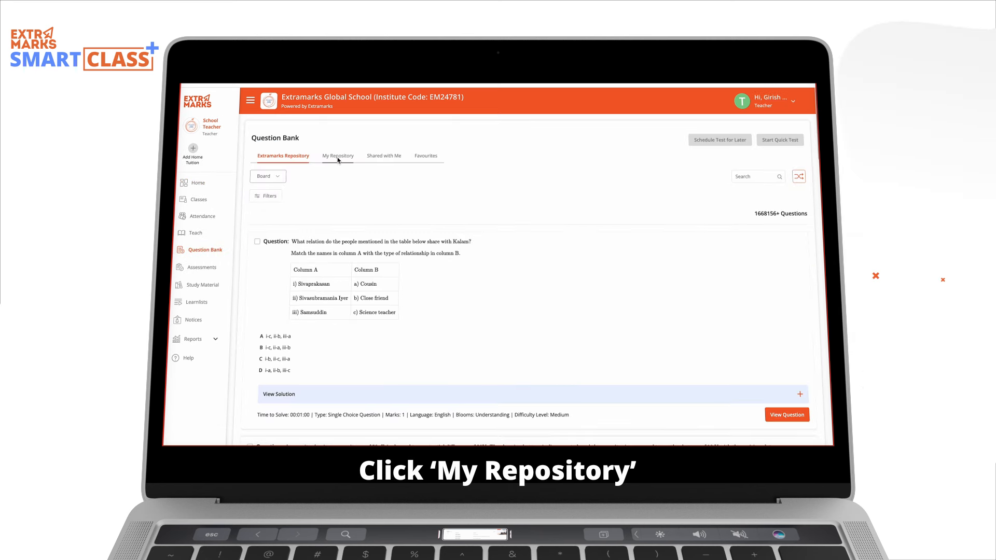
pyautogui.click(336, 156)
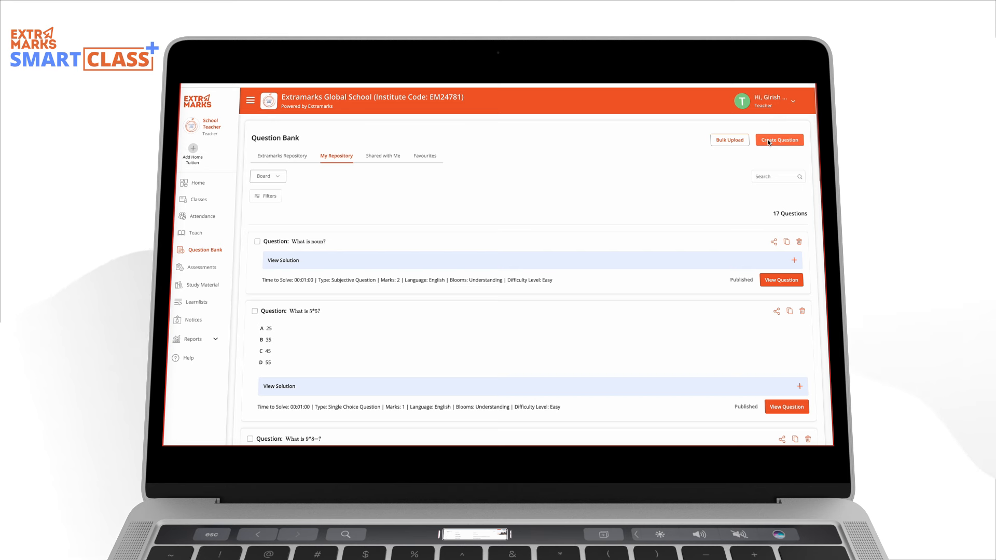
# Step: Create a single-choice question reading 'Which among the following is a metal?'
pyautogui.click(779, 139)
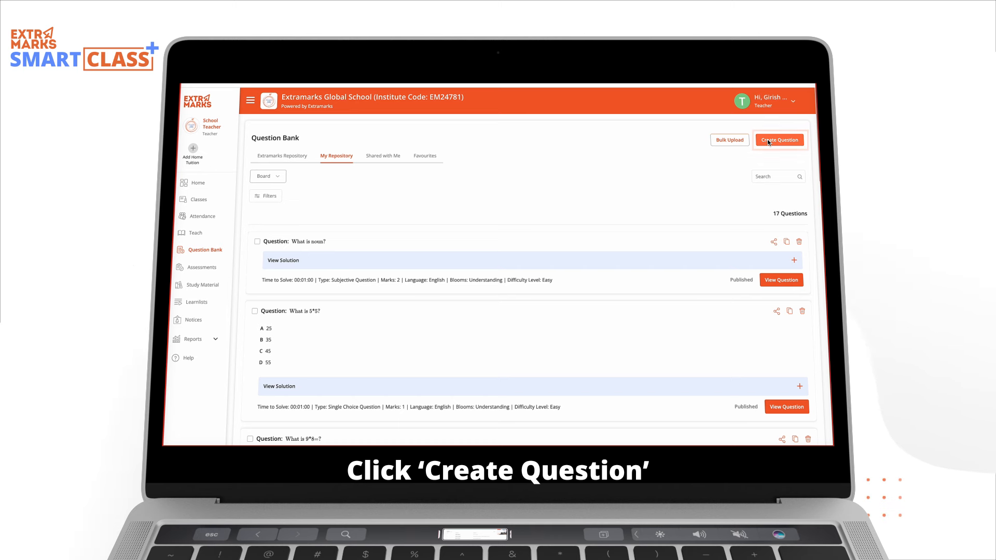
pyautogui.click(779, 139)
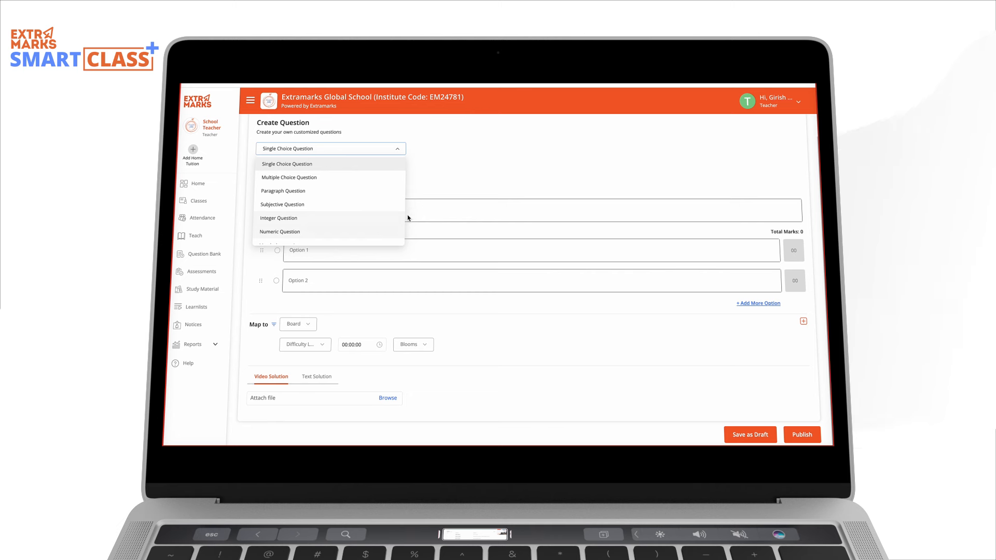
pyautogui.click(289, 164)
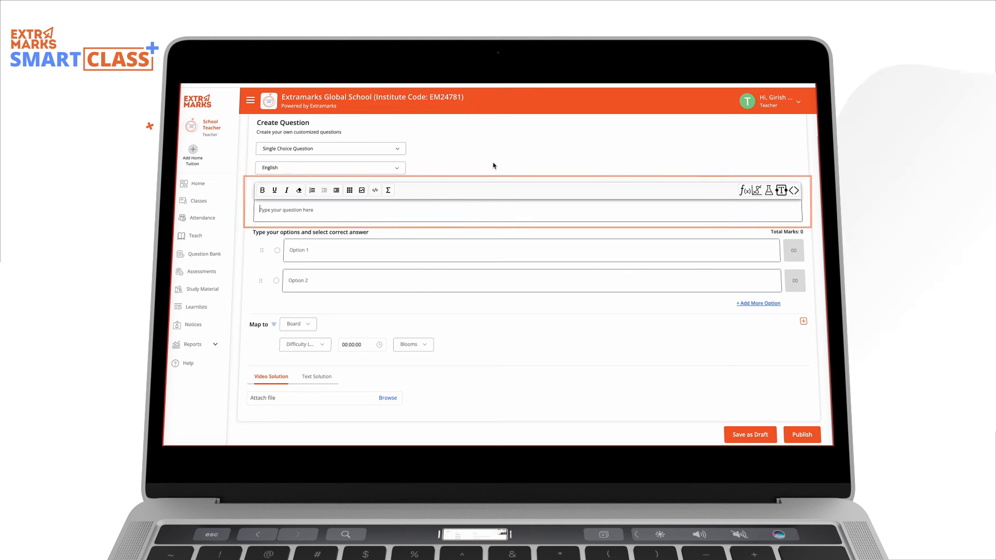
pyautogui.write('Which among the following is a metal?')
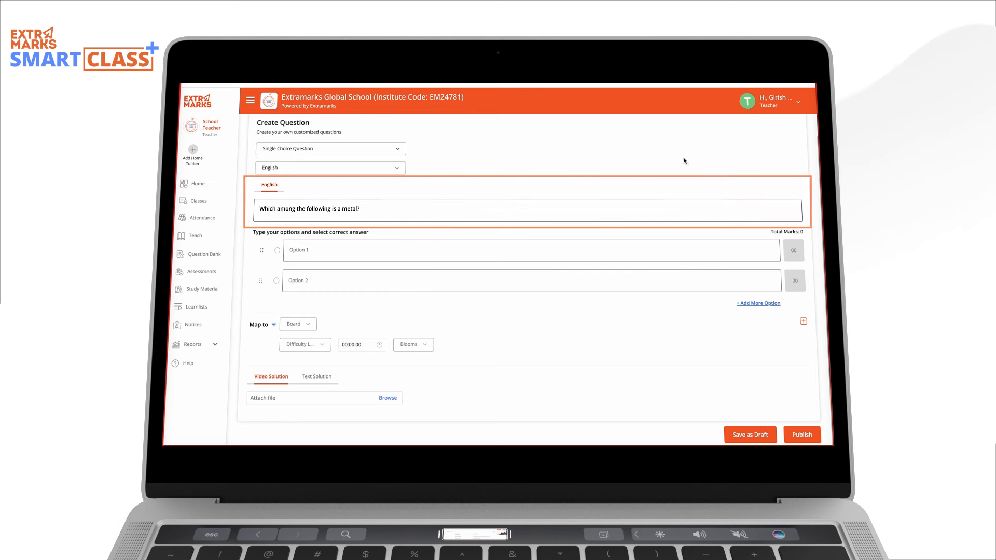
pyautogui.click(413, 252)
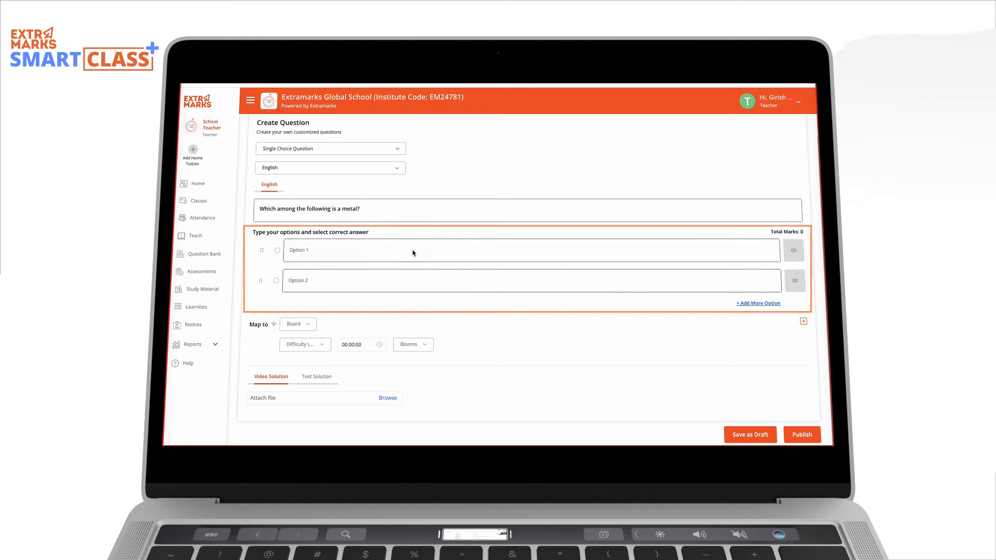
# Step: Enter options Chlorine, Hydrogen, Sodium, Sulphur and mark Sodium correct
pyautogui.write('Chlorine')
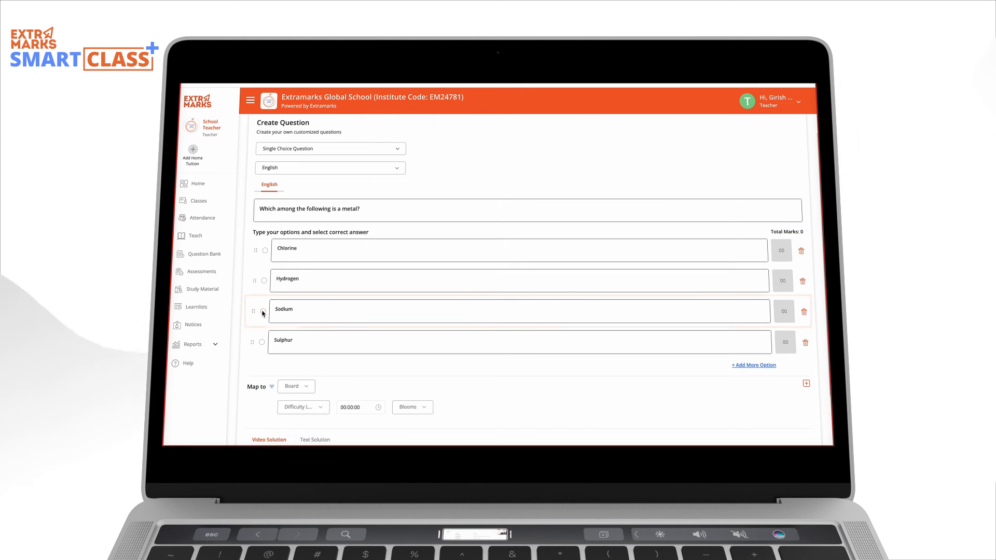
pyautogui.click(262, 311)
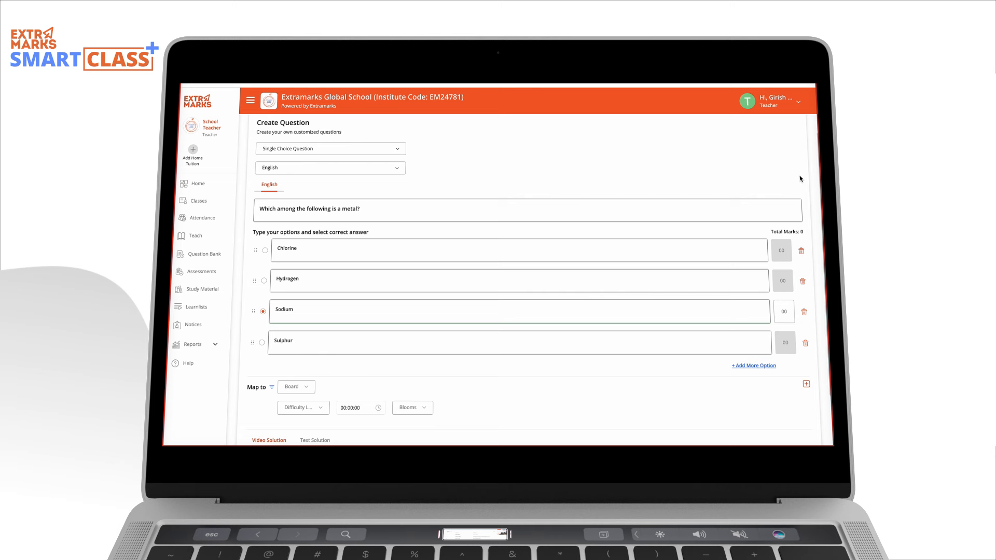
pyautogui.click(296, 323)
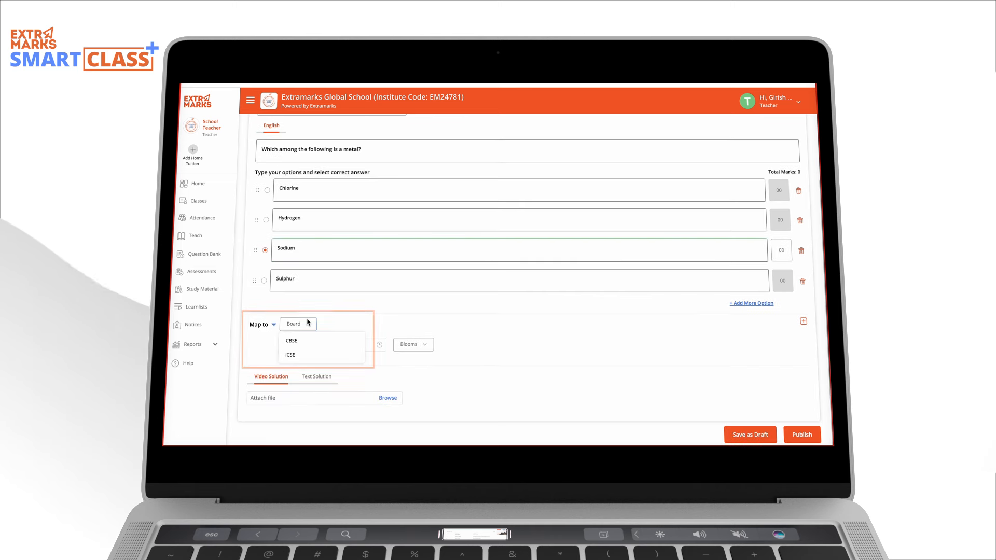
# Step: Map to CBSE Class X Science Metals, Easy, 00:01:00, Logical Thinking, and apply
pyautogui.click(291, 341)
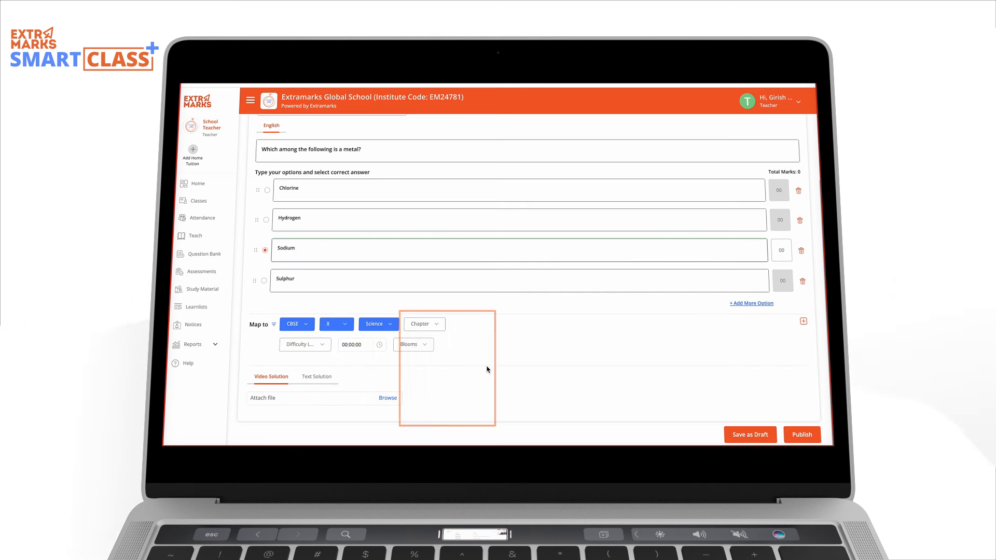
pyautogui.click(304, 344)
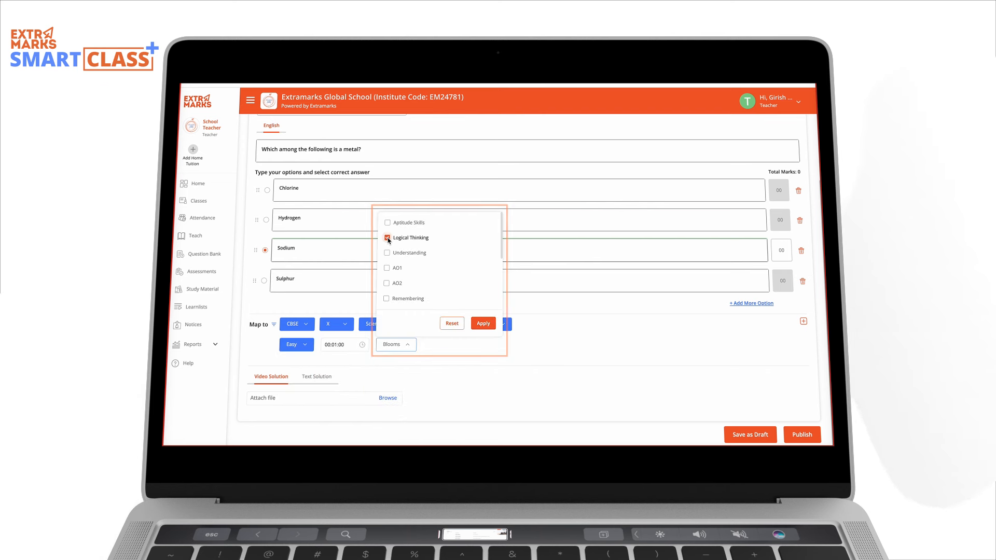
pyautogui.click(483, 323)
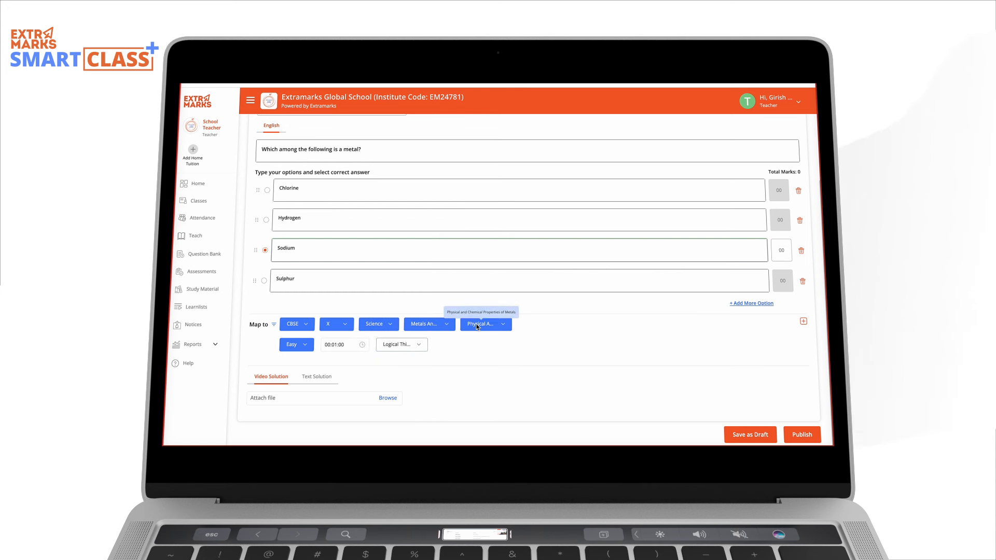
pyautogui.moveTo(271, 378)
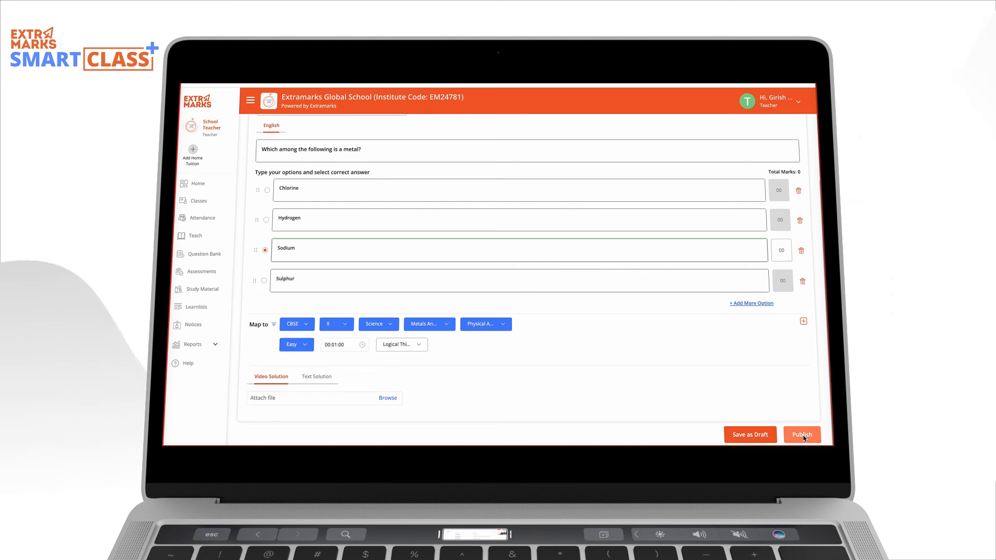
# Step: Publish the metal question and download the Single Choice Question bulk-upload template
pyautogui.click(800, 434)
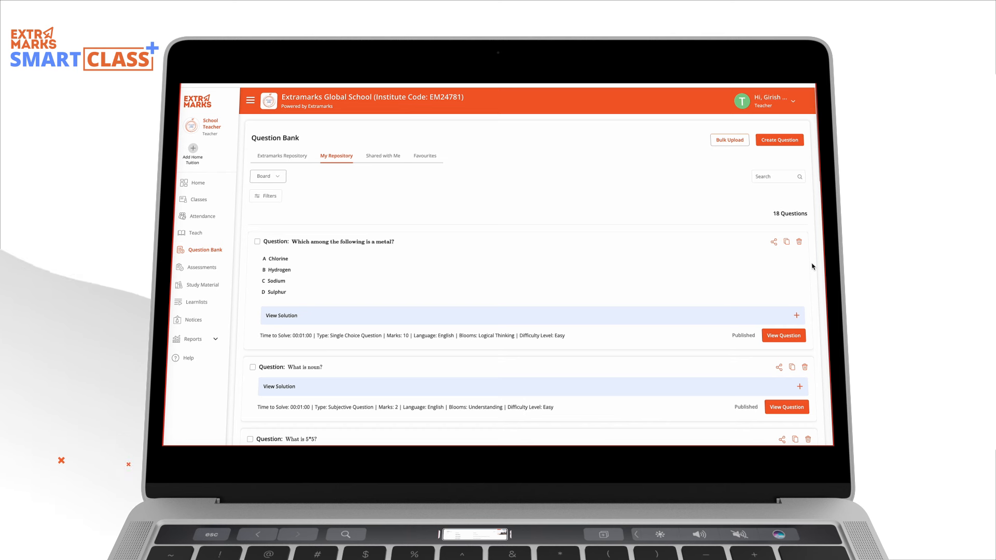
pyautogui.moveTo(773, 258)
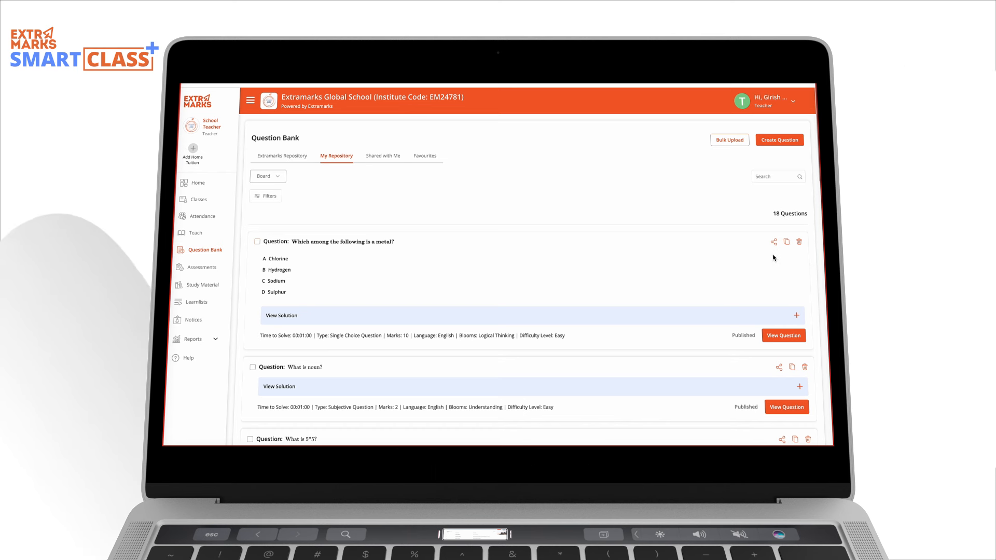
pyautogui.moveTo(773, 243)
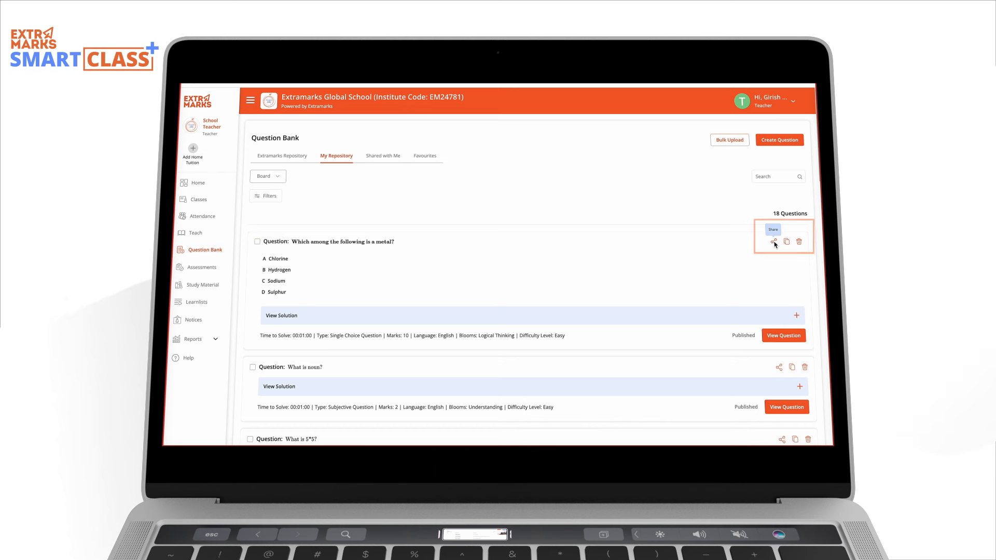
pyautogui.moveTo(690, 156)
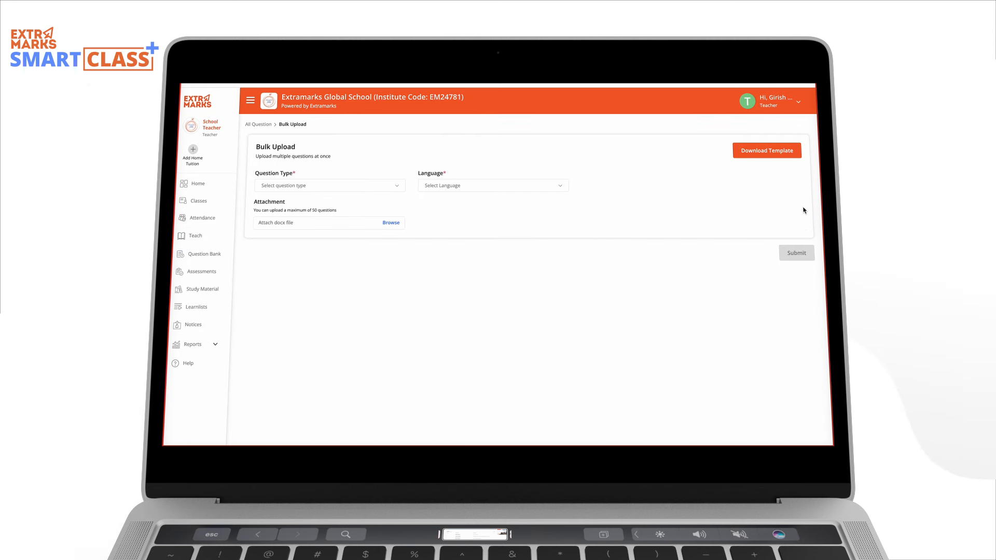
pyautogui.click(767, 151)
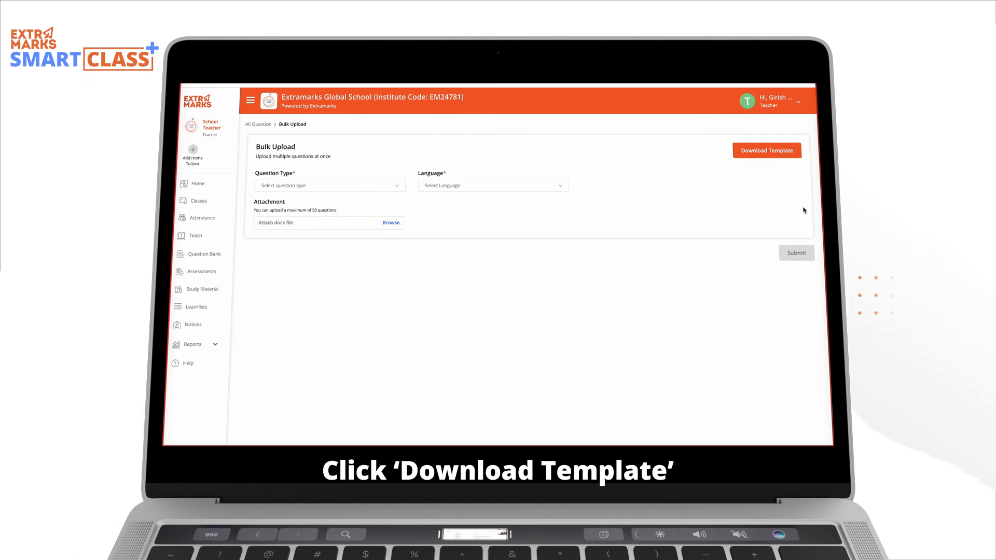
pyautogui.click(767, 151)
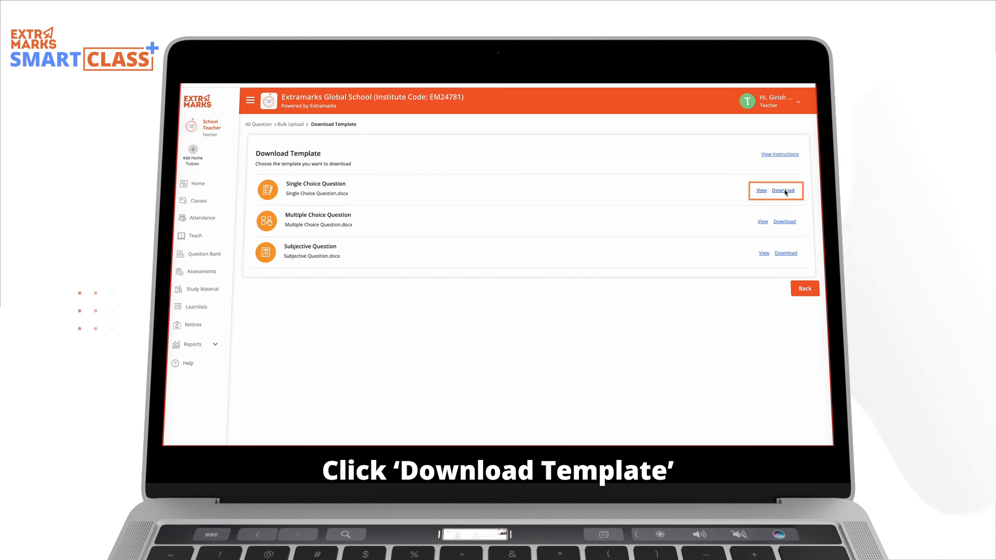
pyautogui.click(783, 190)
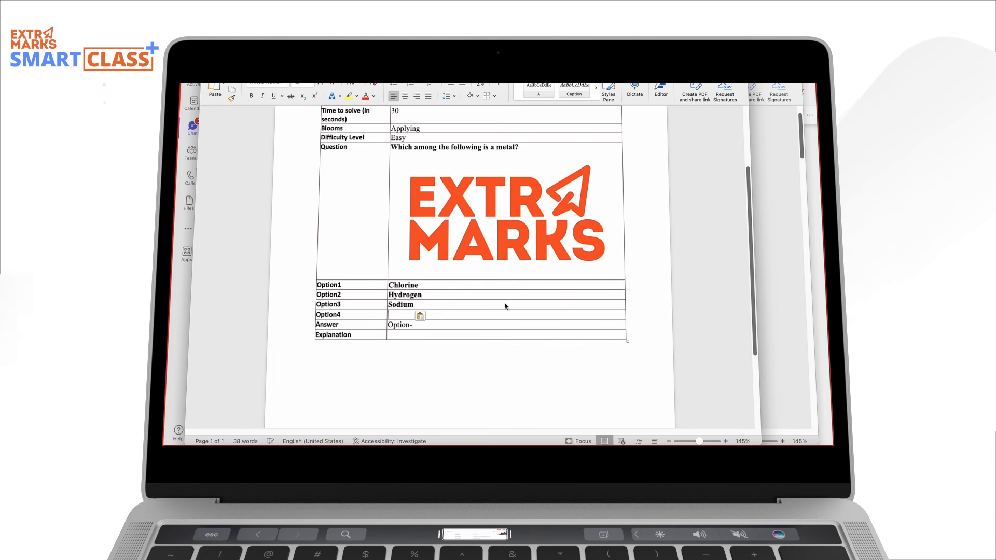
# Step: Type the options, ending with Sulphur, into the Word template table
pyautogui.write('Sulphur')
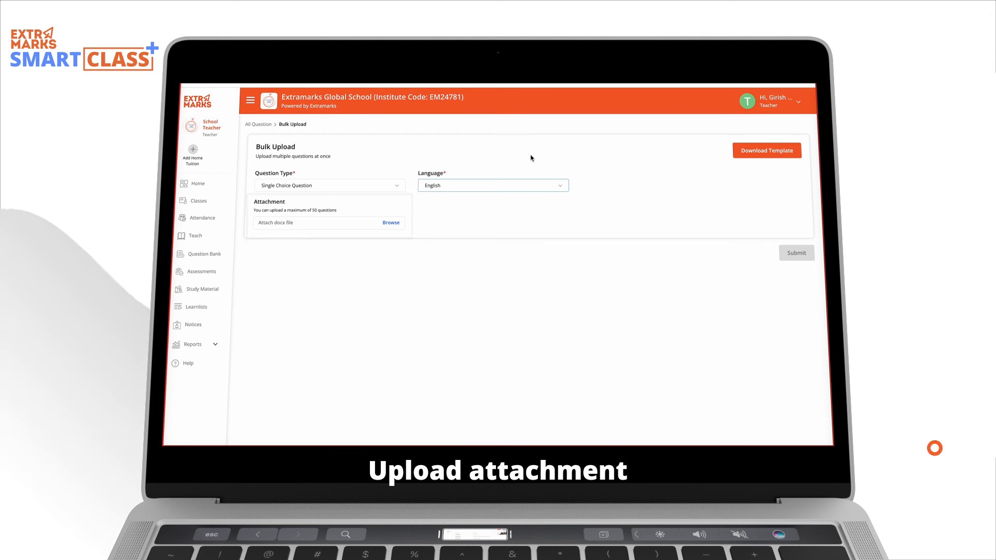
# Step: Attach the filled single-choice docx and submit it, bringing My Repository to 19 questions
pyautogui.click(391, 222)
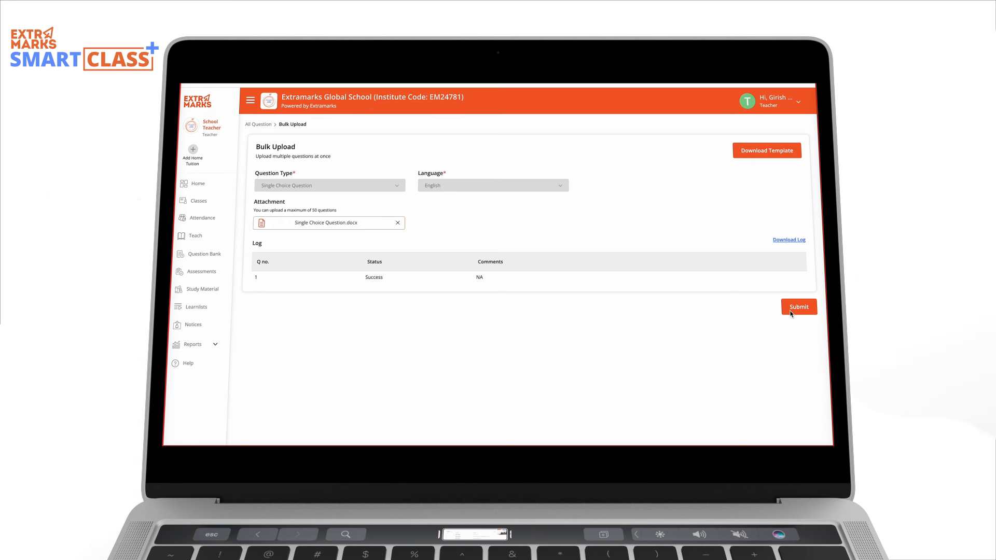
pyautogui.click(799, 307)
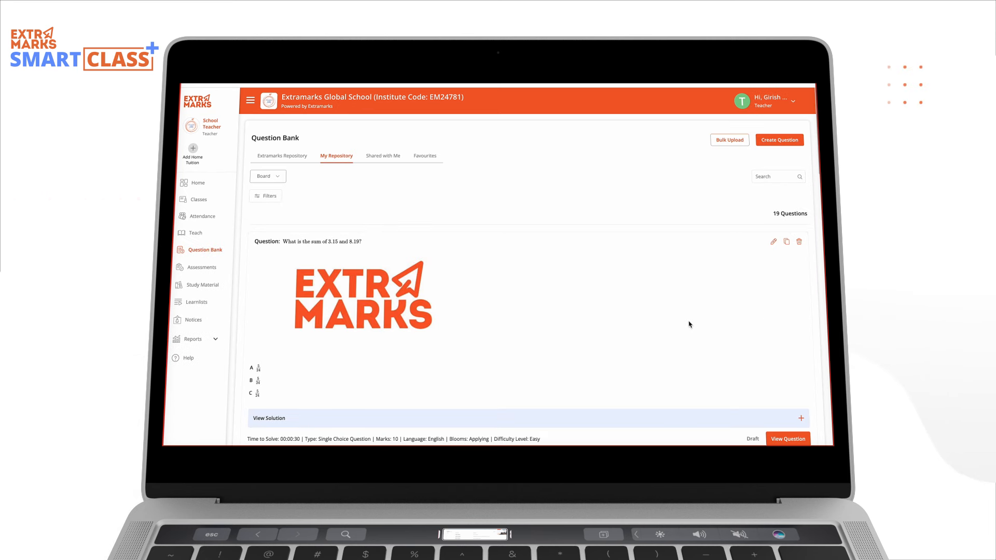